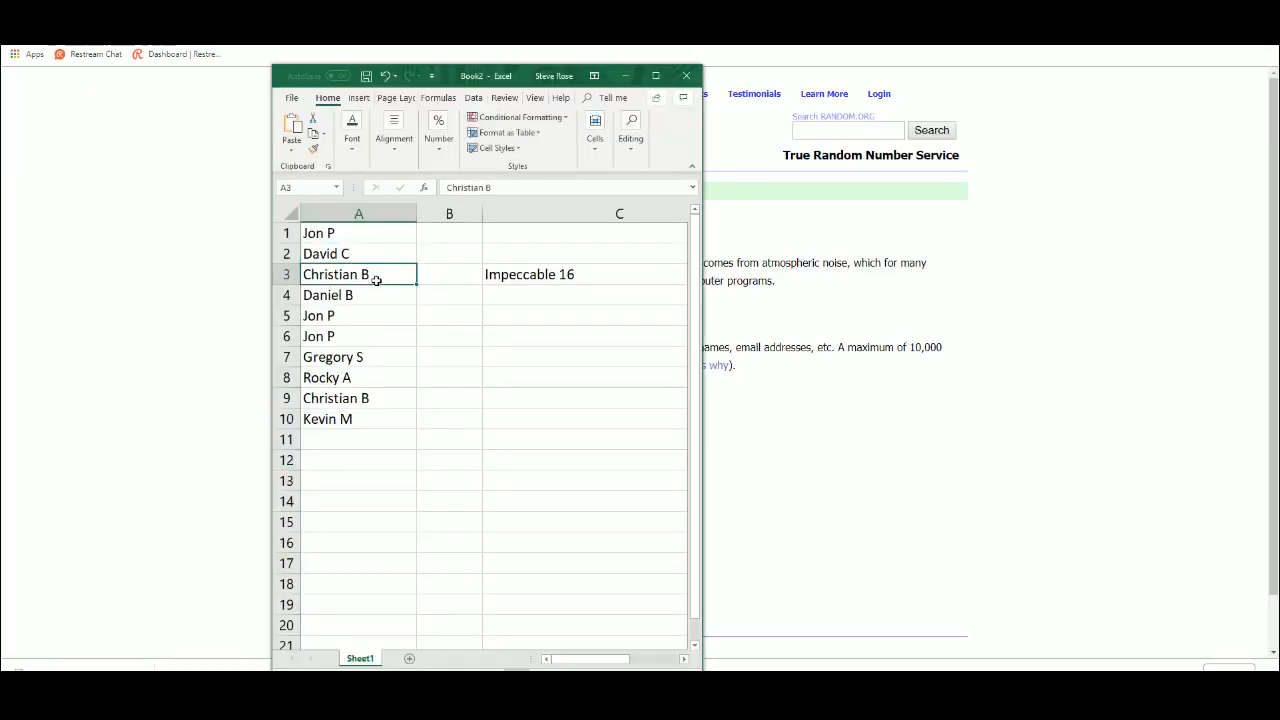
Step: Select the ten names in A1:A10 and copy them
click(358, 356)
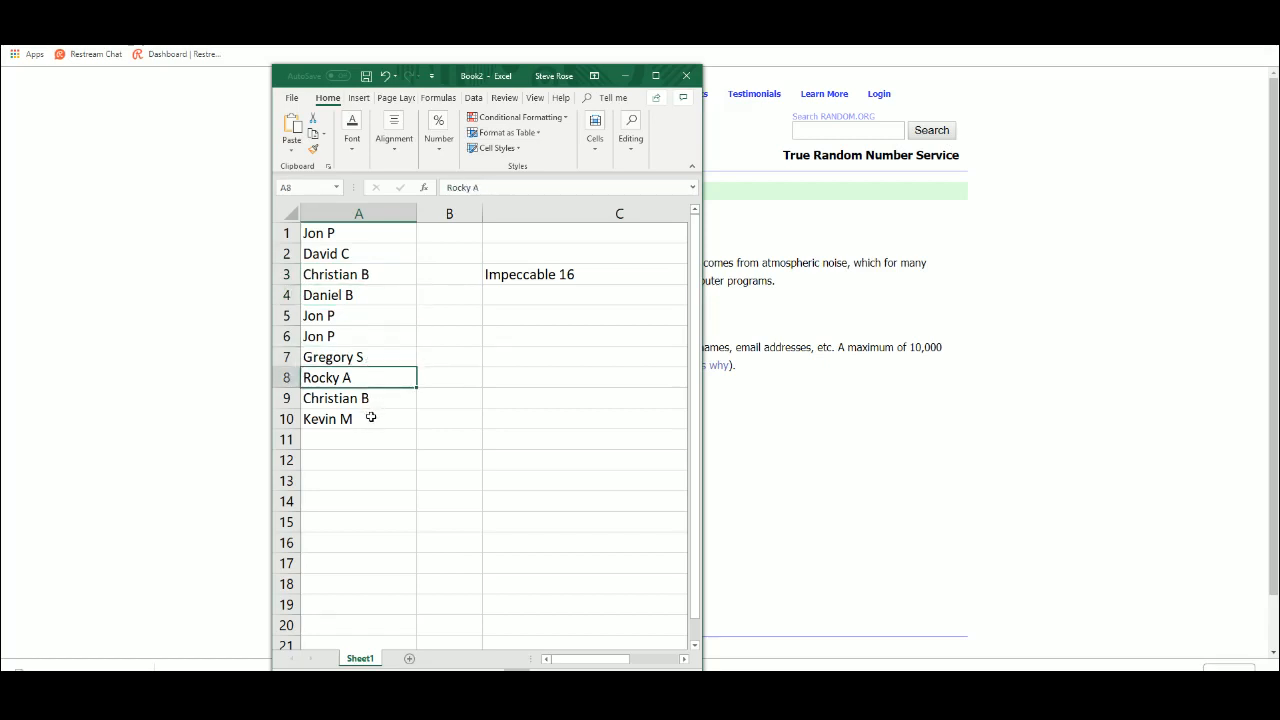
drag(360, 232, 360, 418)
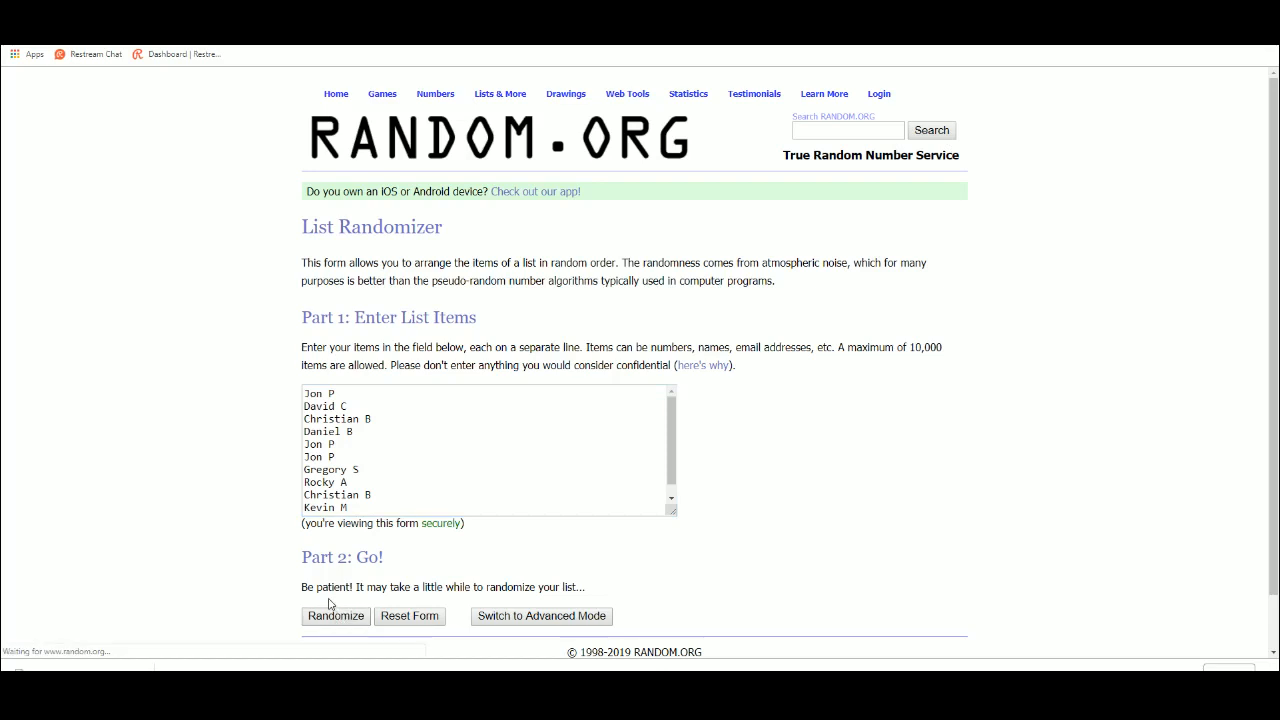
Step: Randomize the ten names several times in the List Randomizer and copy the shuffled list
click(336, 616)
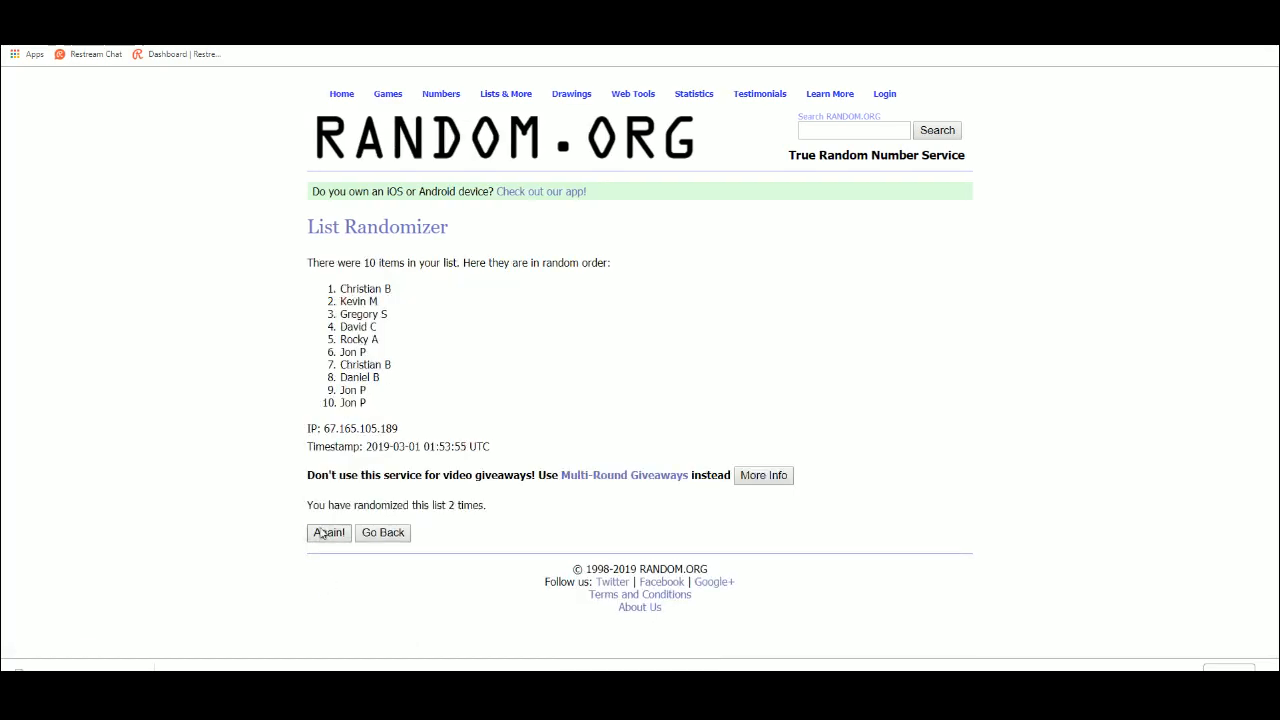
click(328, 532)
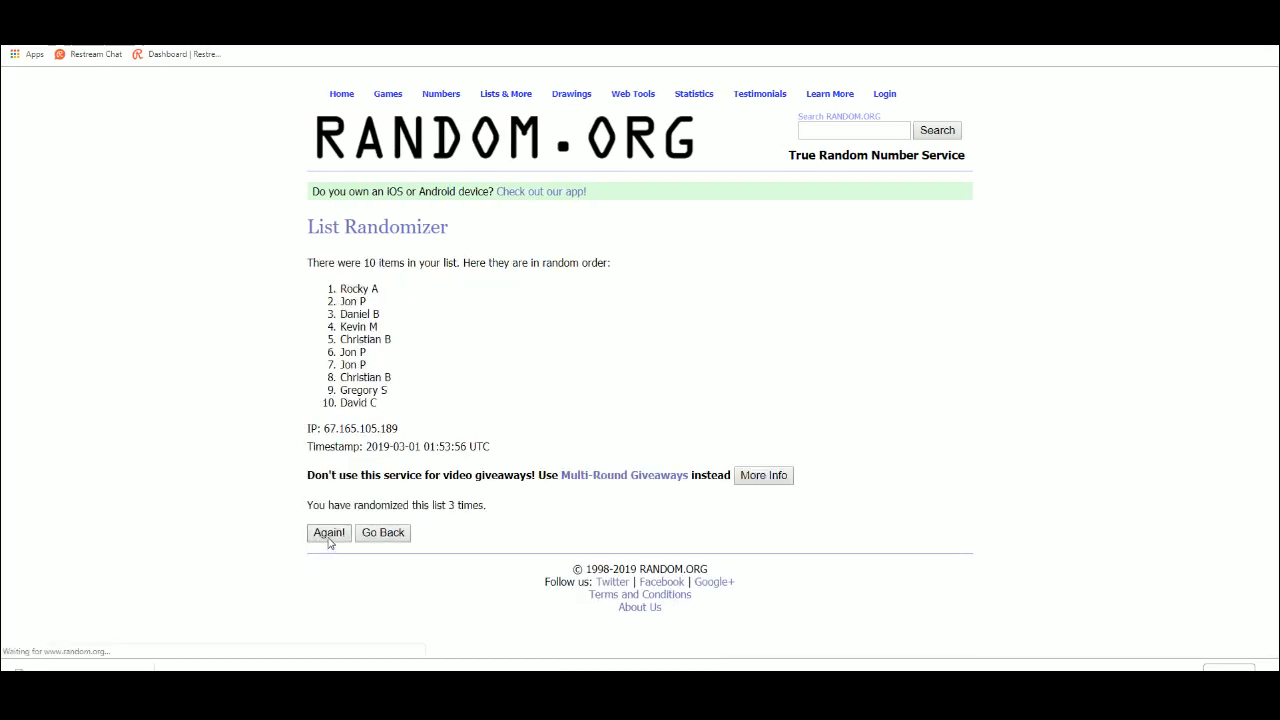
click(328, 532)
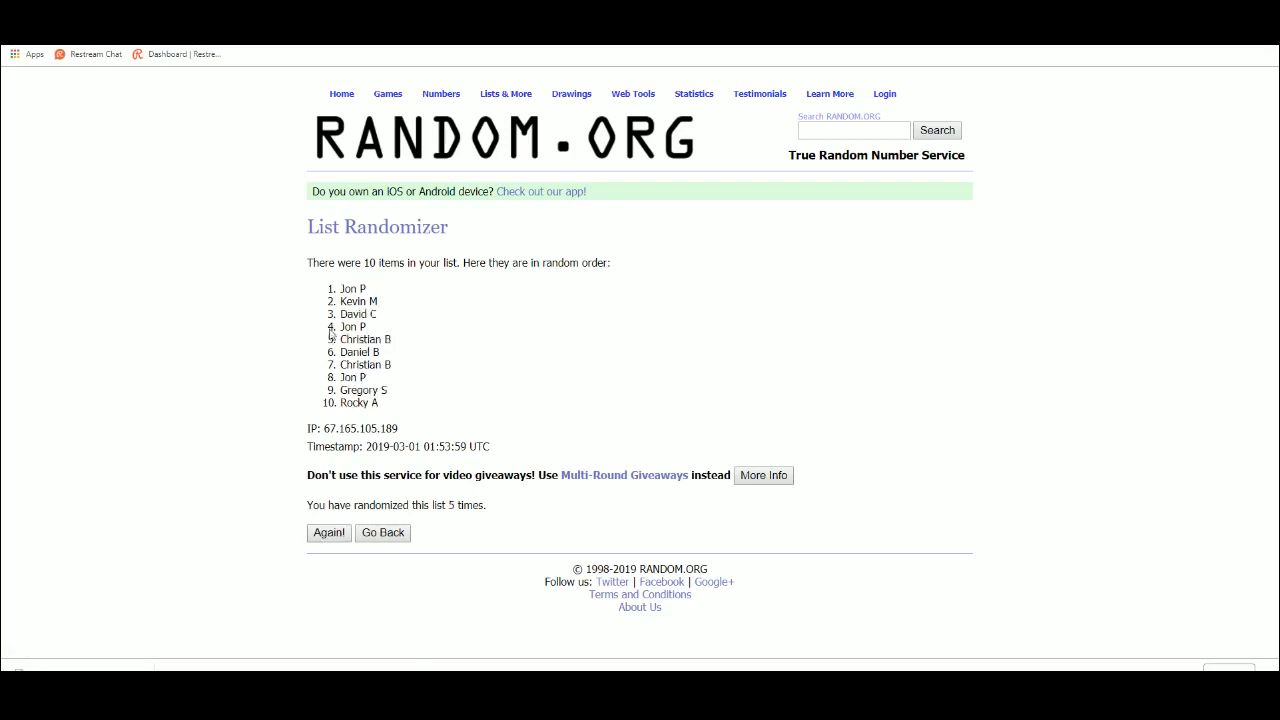
drag(344, 288, 376, 402)
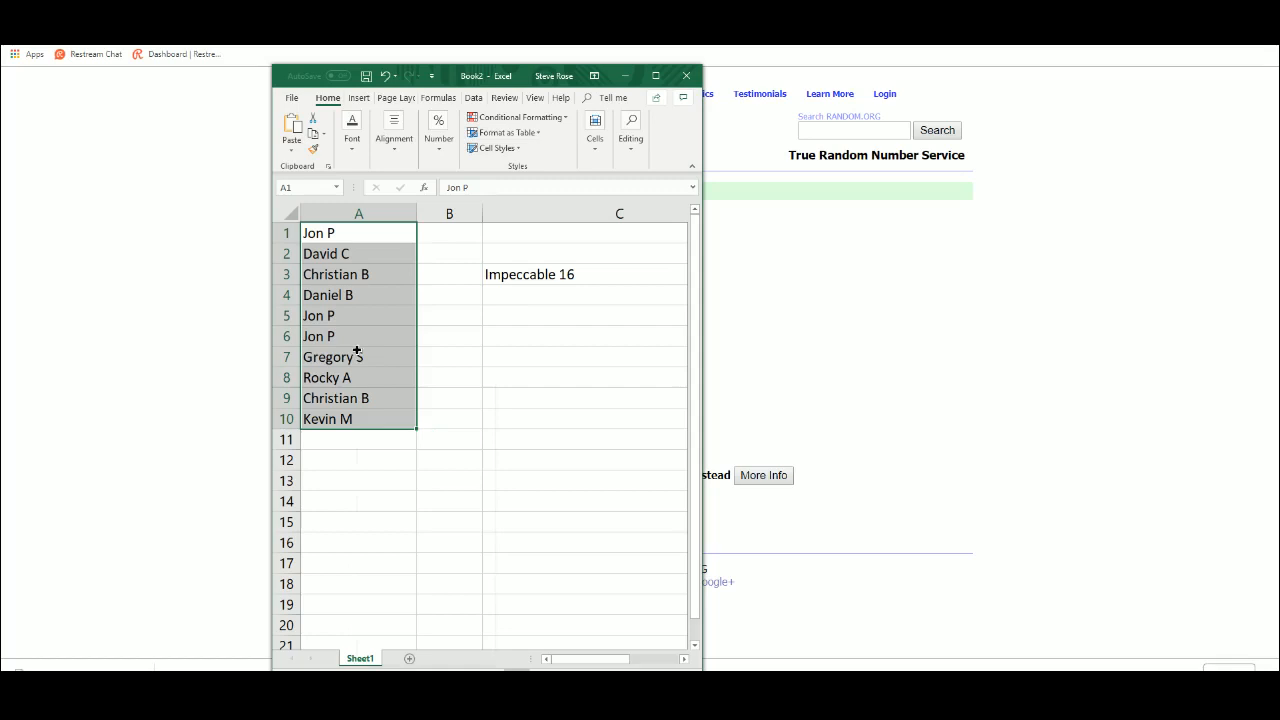
Step: Paste the shuffled names into A1:A10 as plain text via Paste Special
key(Delete)
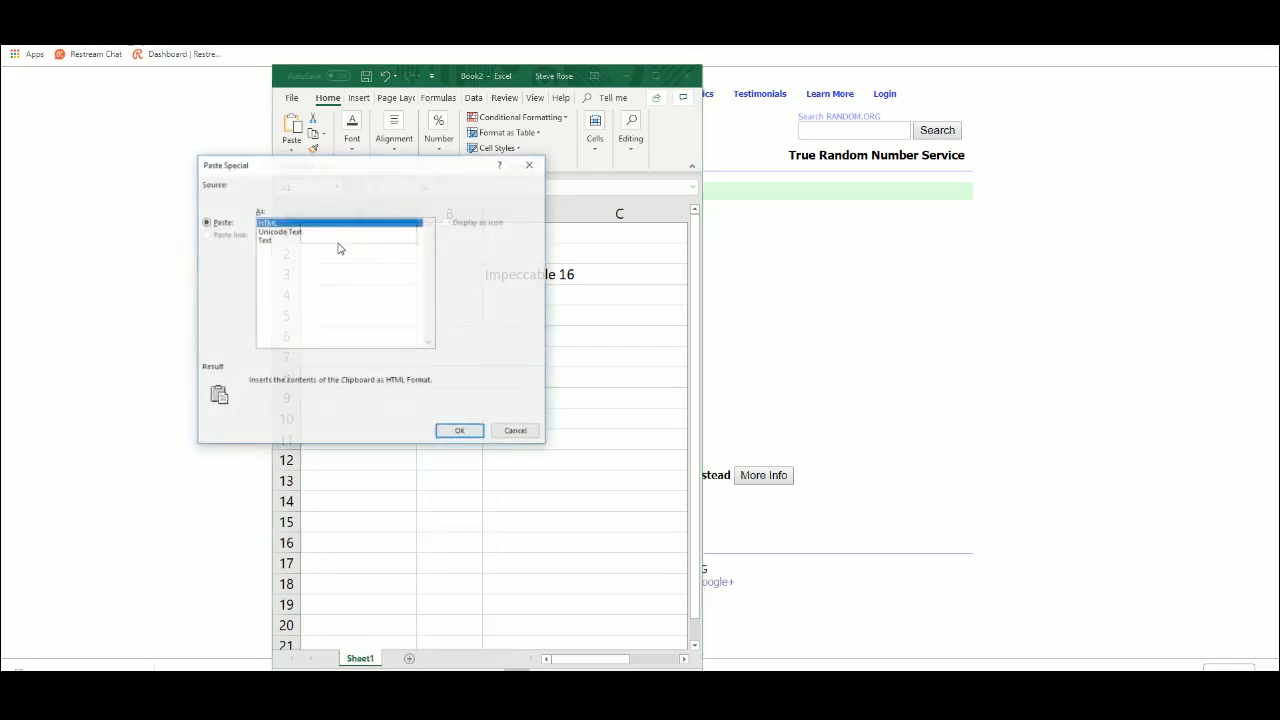
click(280, 240)
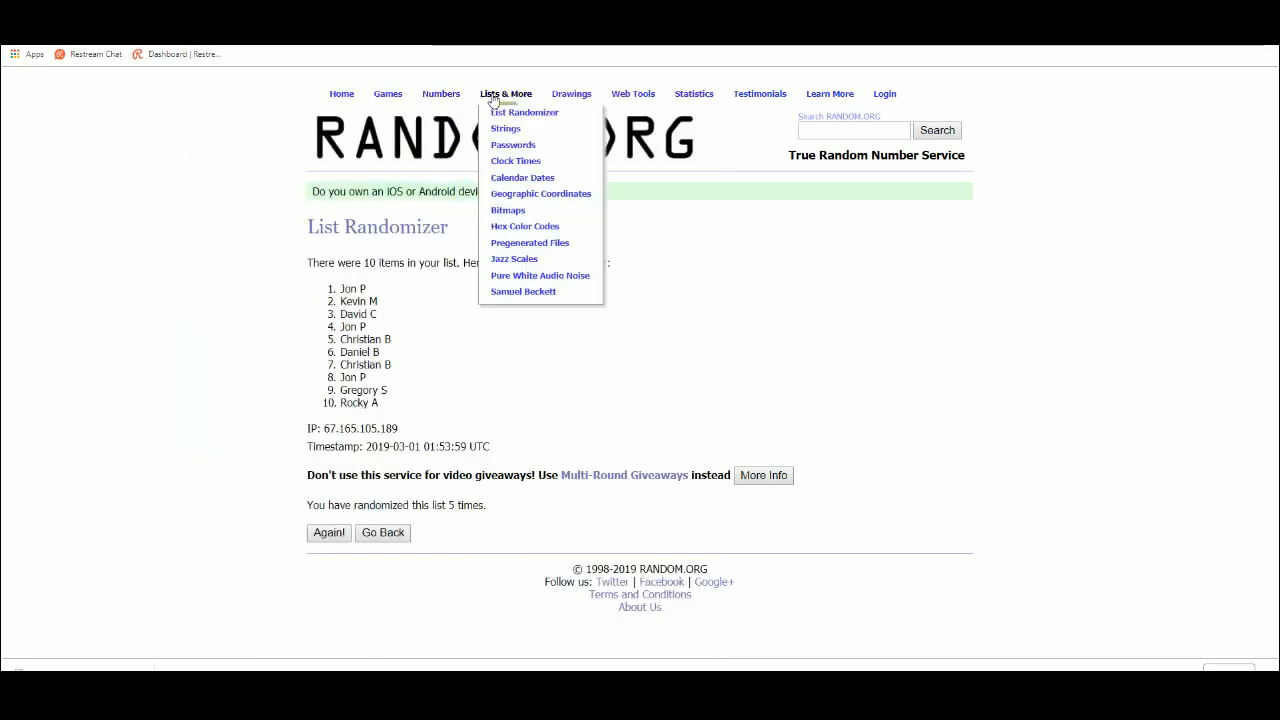
Step: Start a fresh List Randomizer with digits 0–9 and shuffle it repeatedly
click(524, 112)
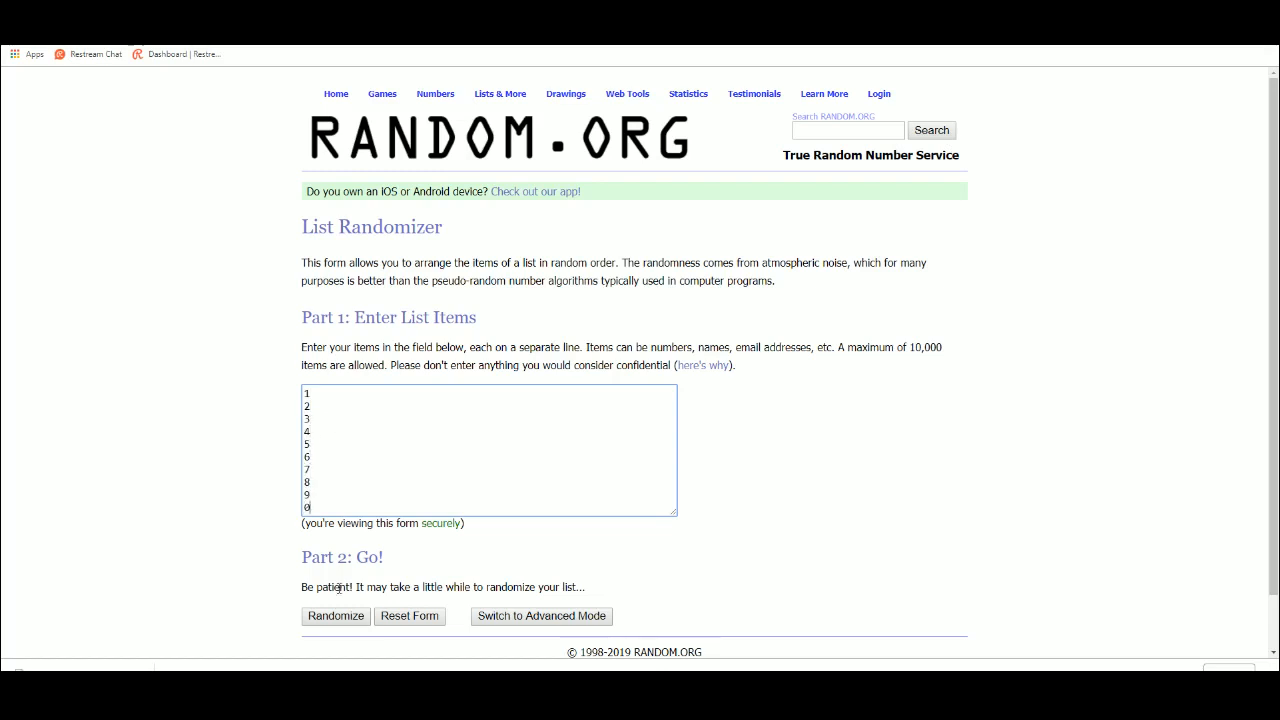
click(336, 616)
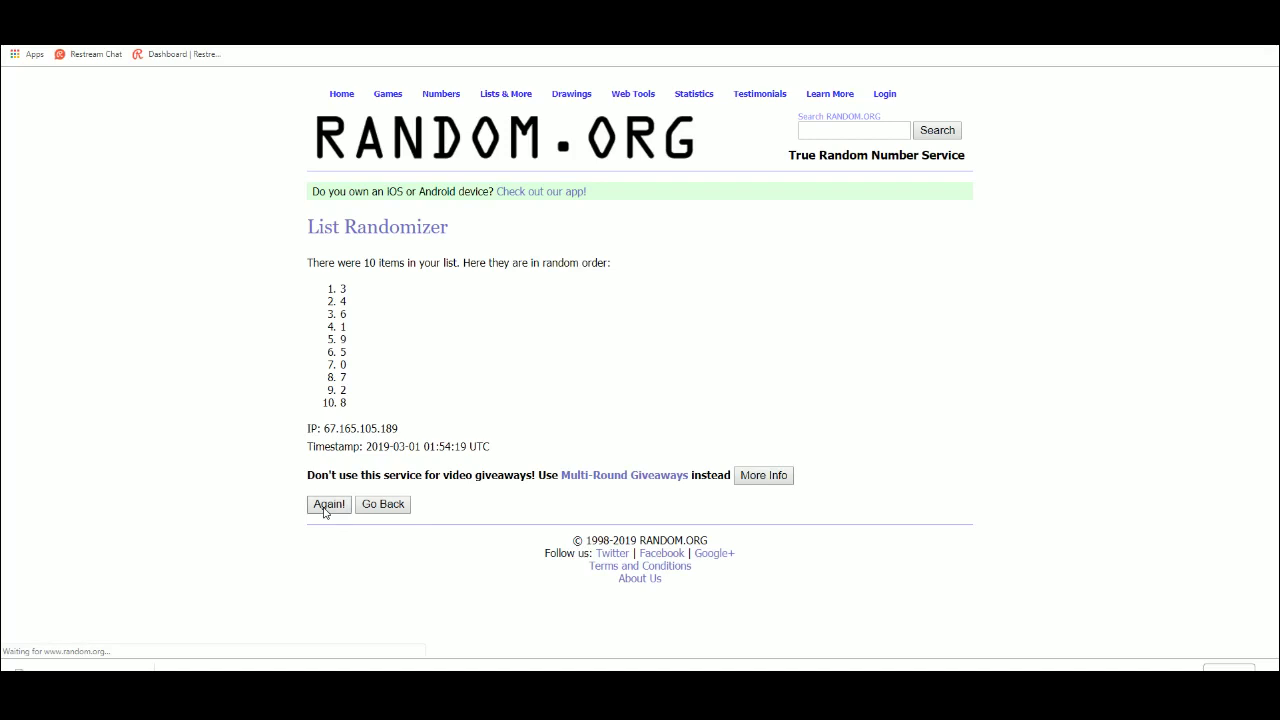
click(328, 504)
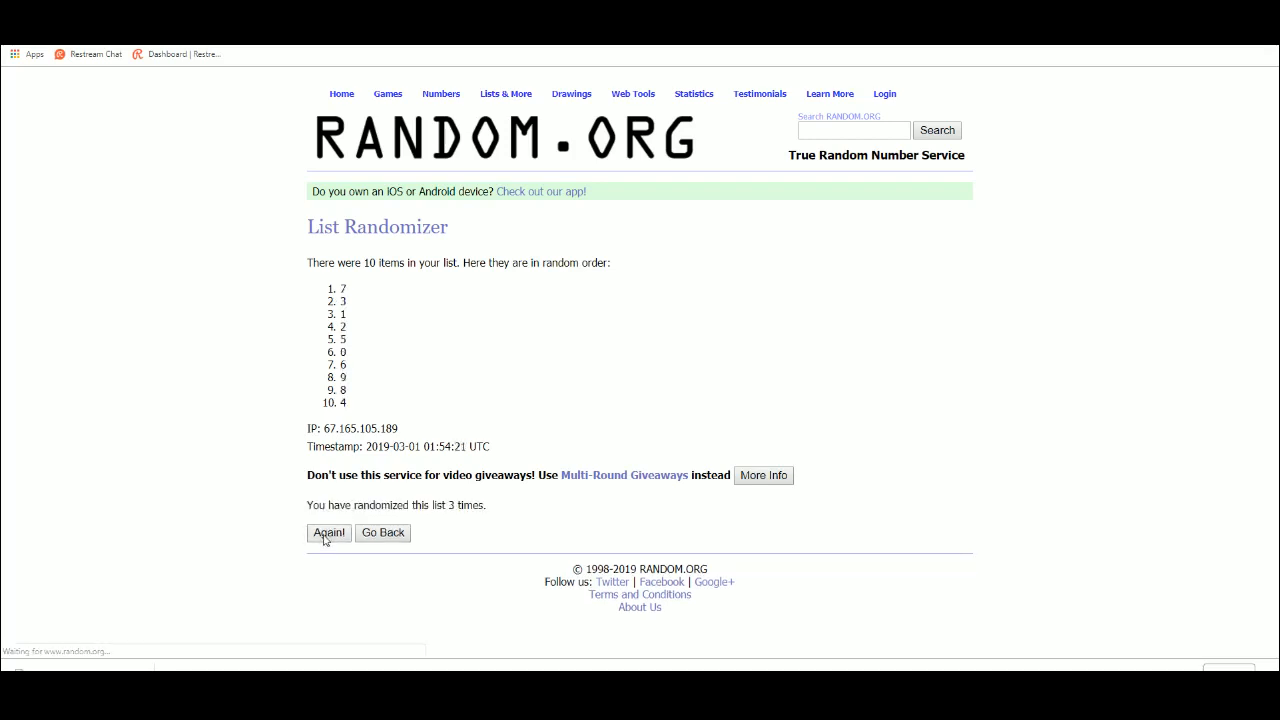
click(328, 532)
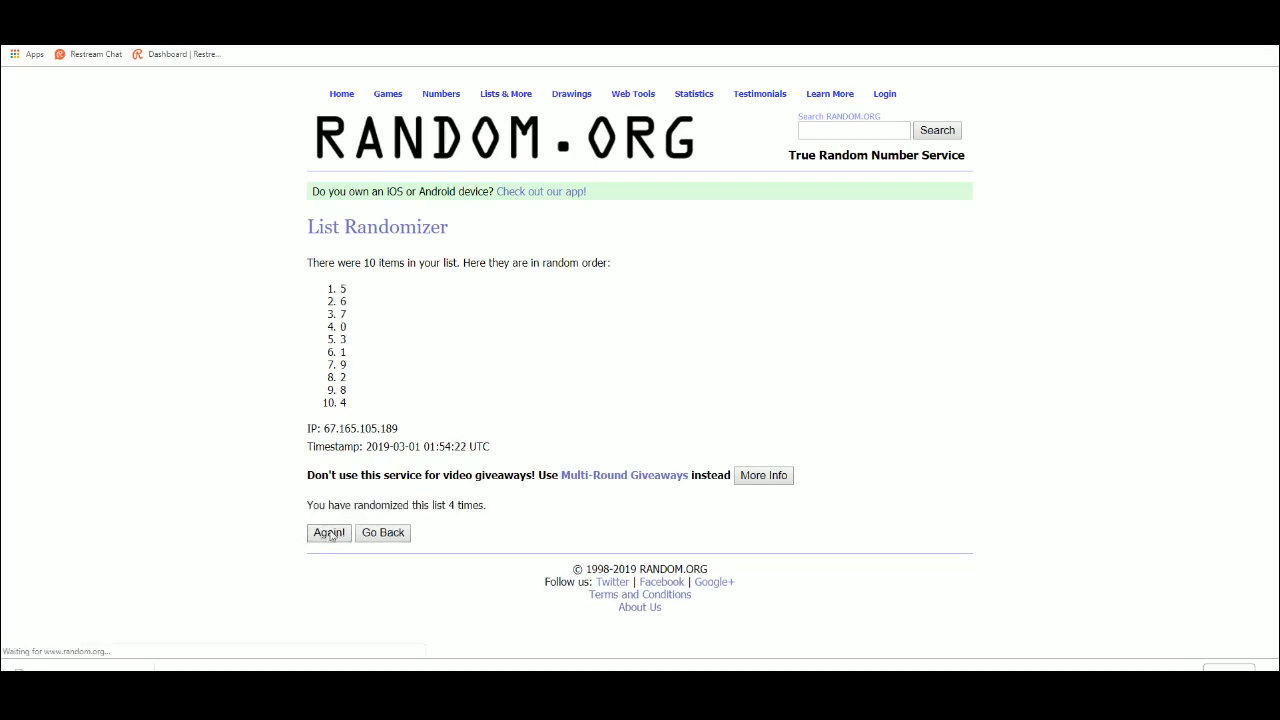
click(328, 532)
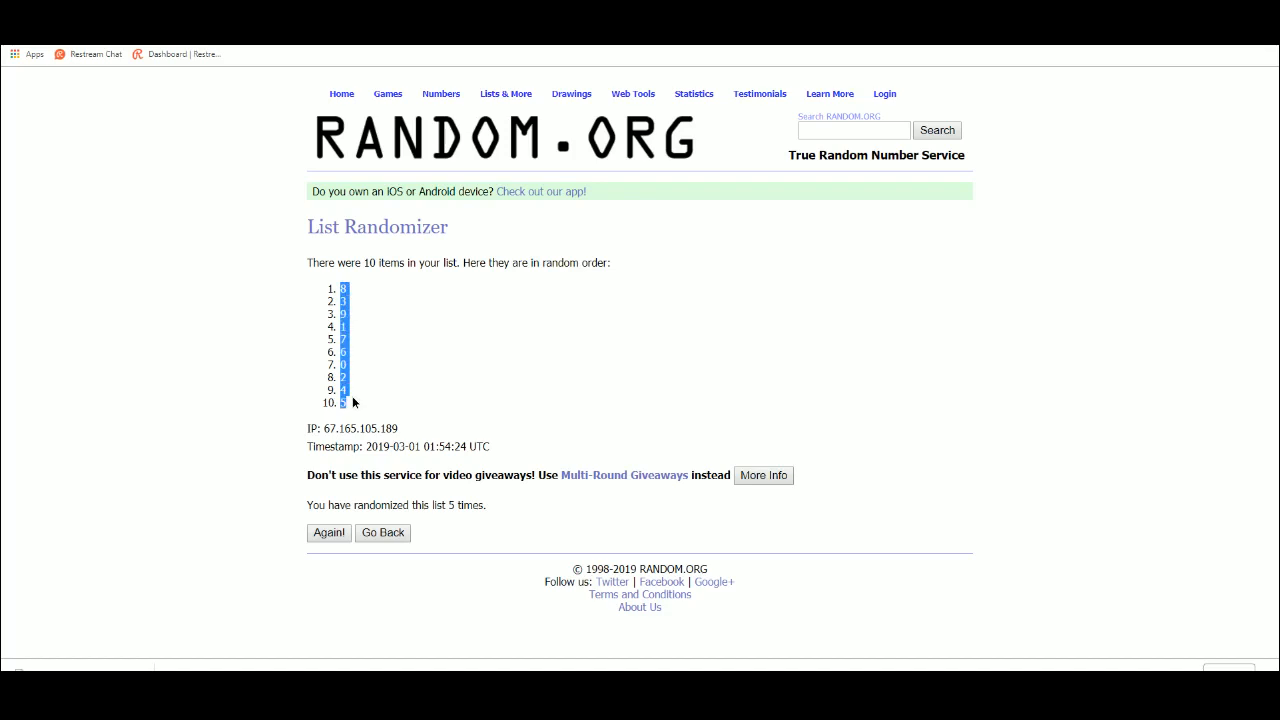
mouse_move(240, 668)
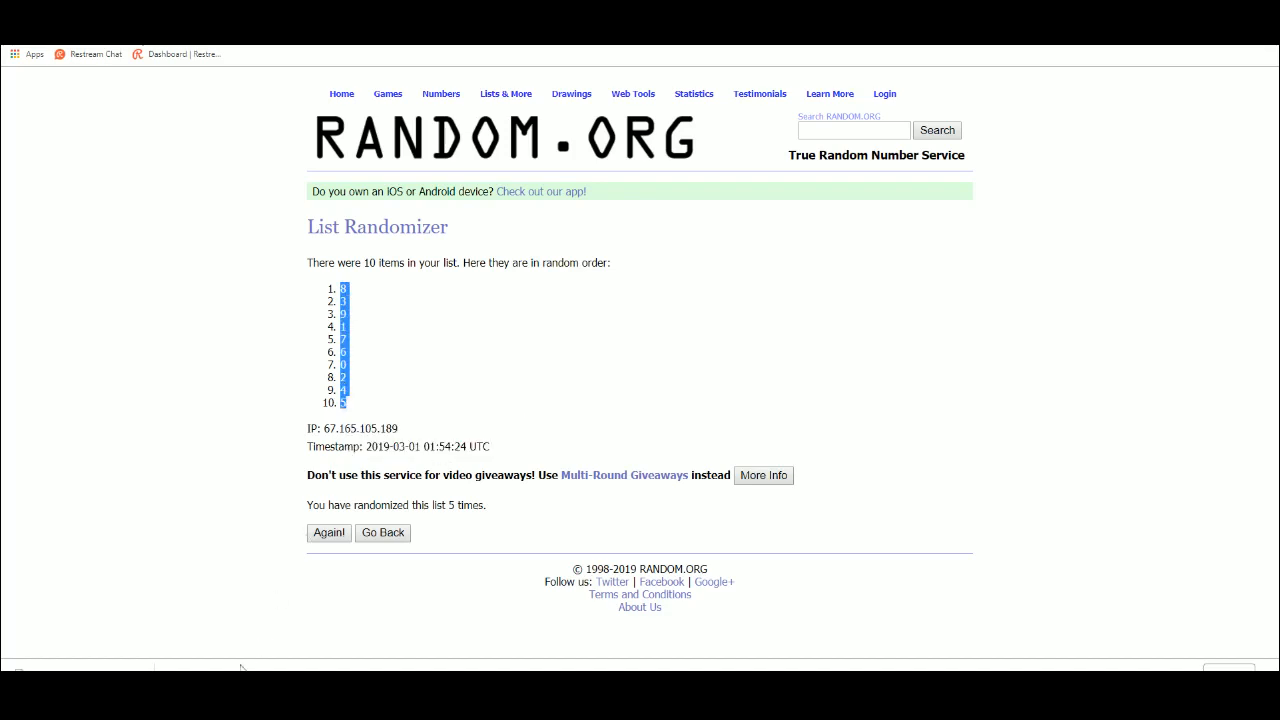
Step: Paste the shuffled digits as values into column B starting at B1
right_click(430, 232)
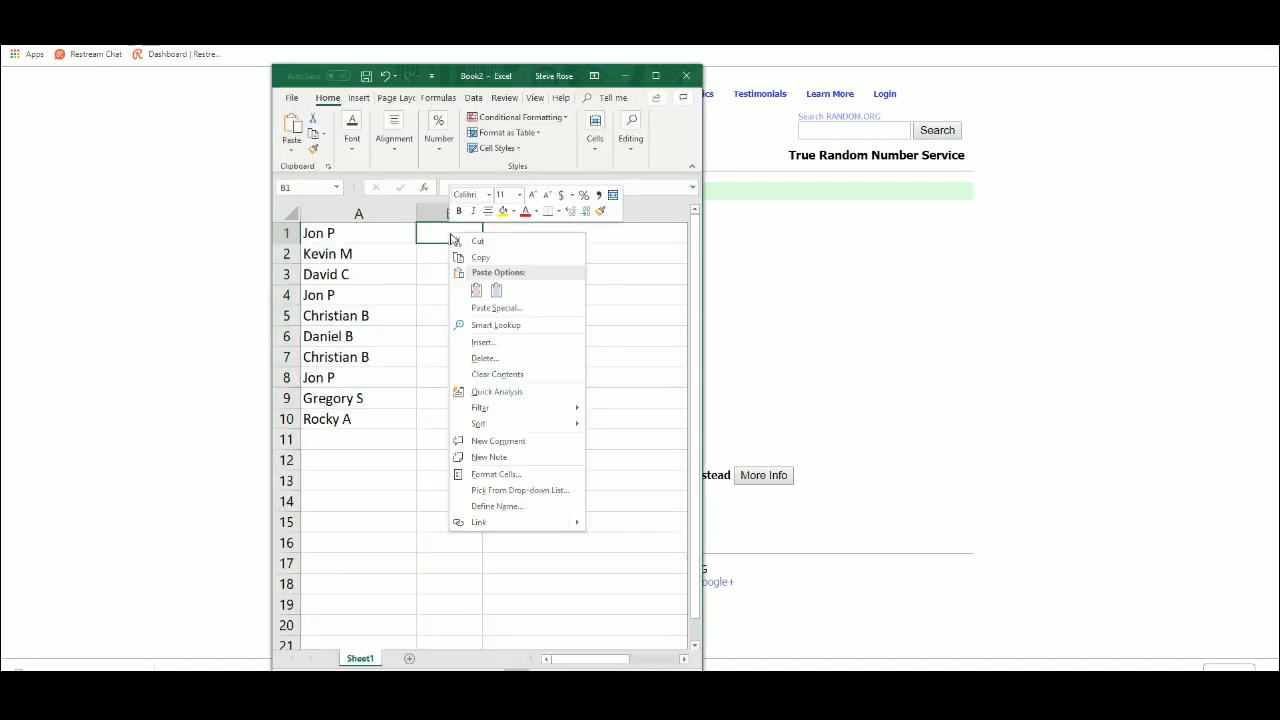
click(496, 308)
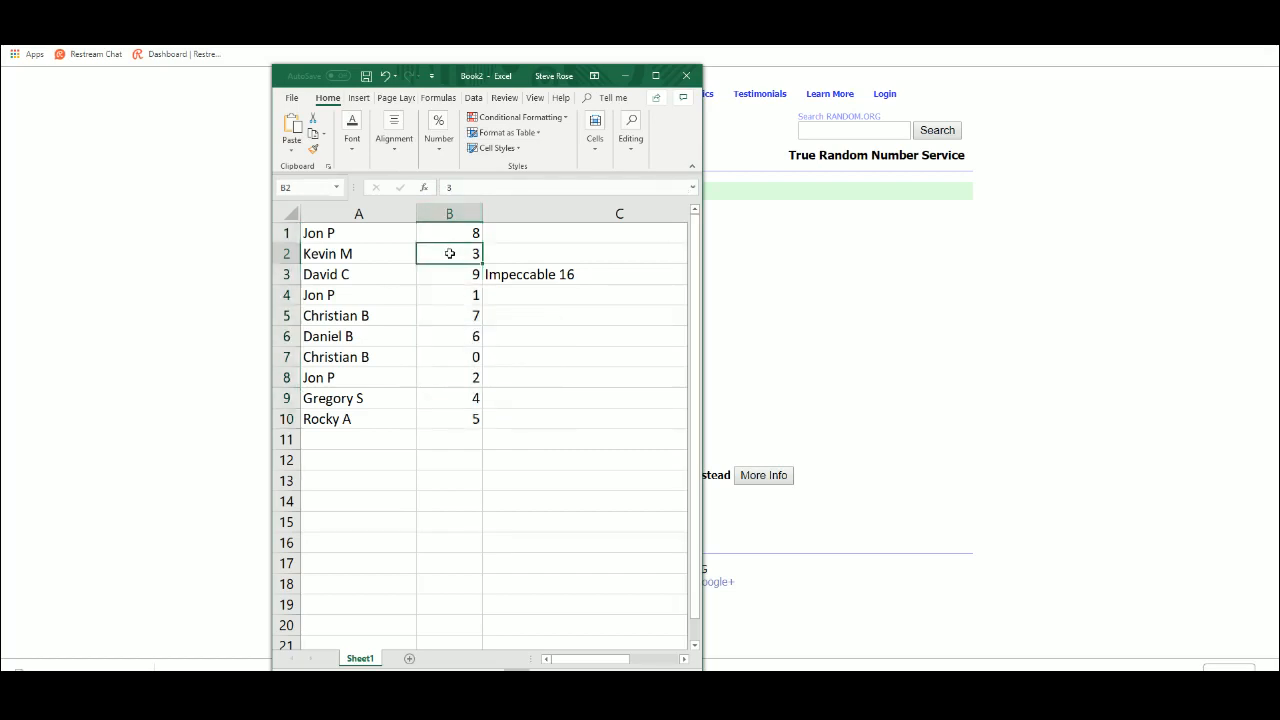
click(448, 274)
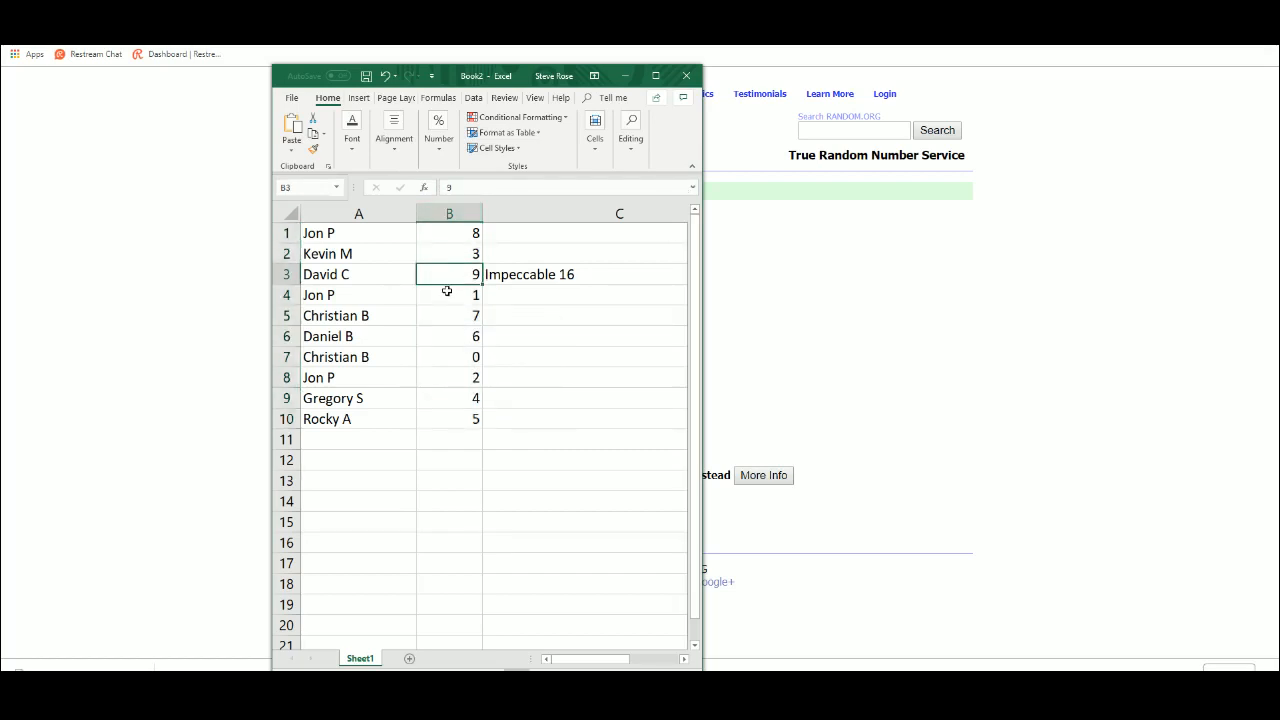
click(448, 316)
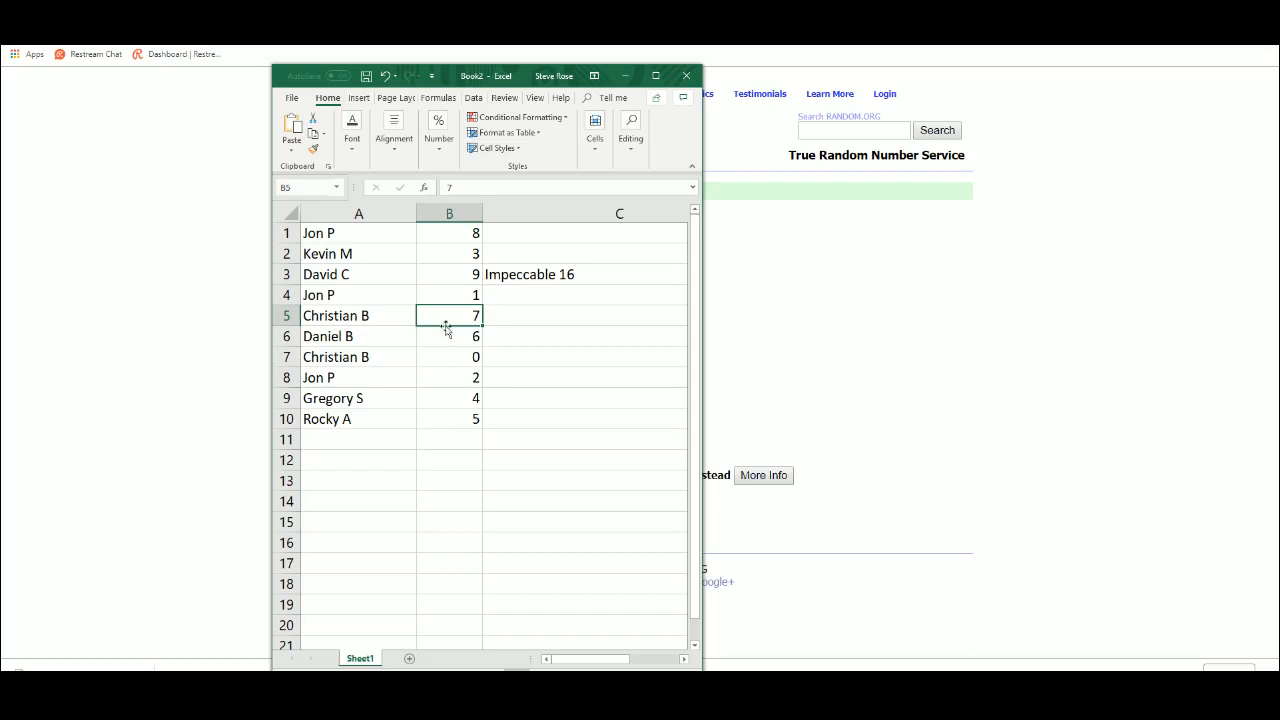
click(448, 356)
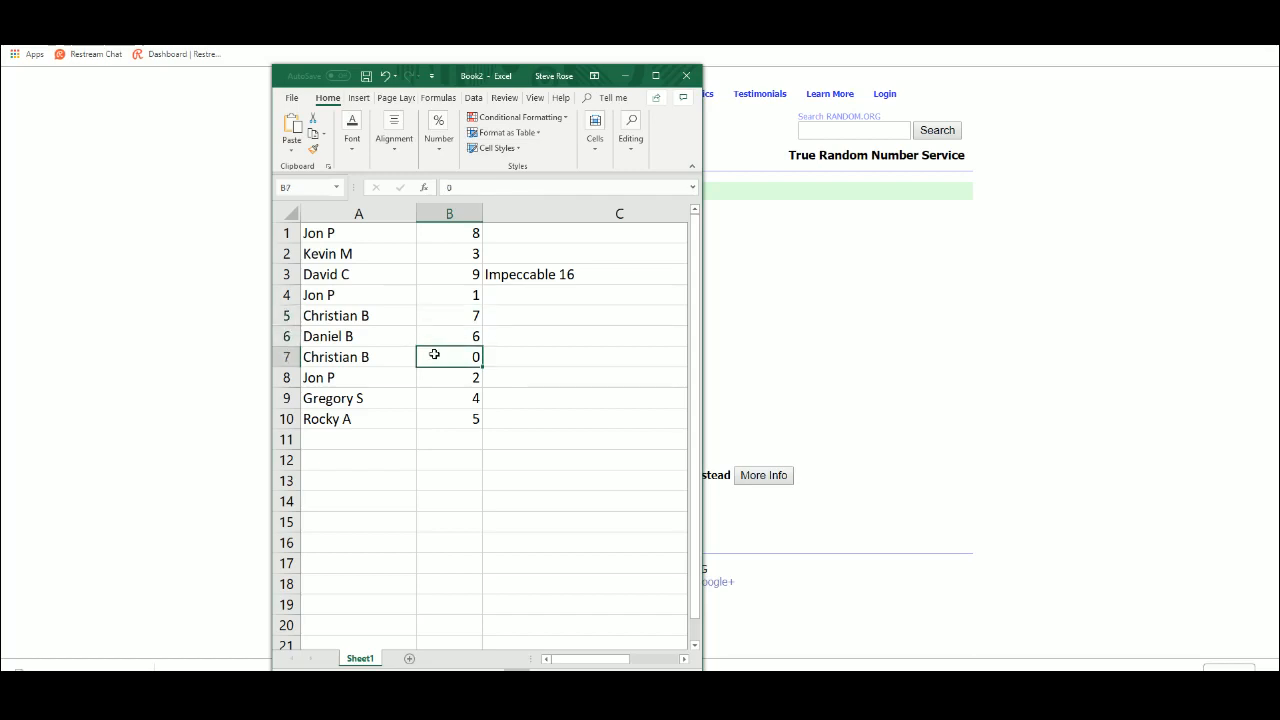
click(448, 398)
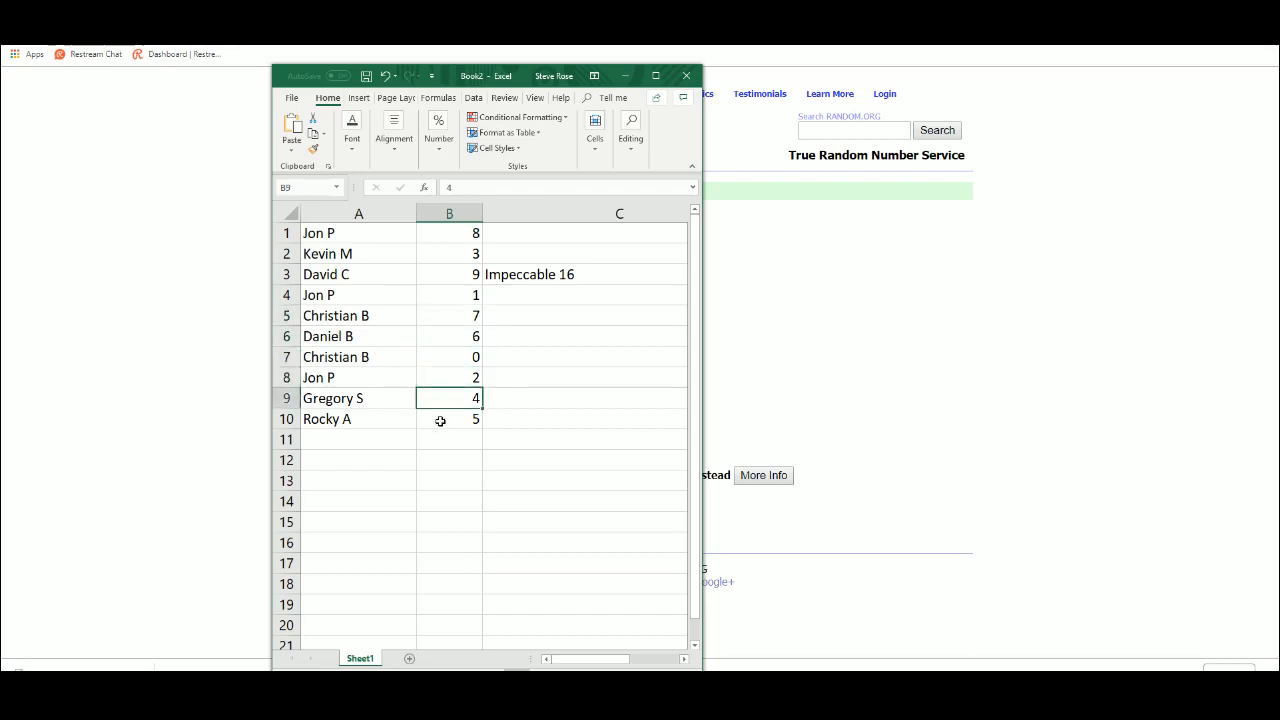
click(448, 420)
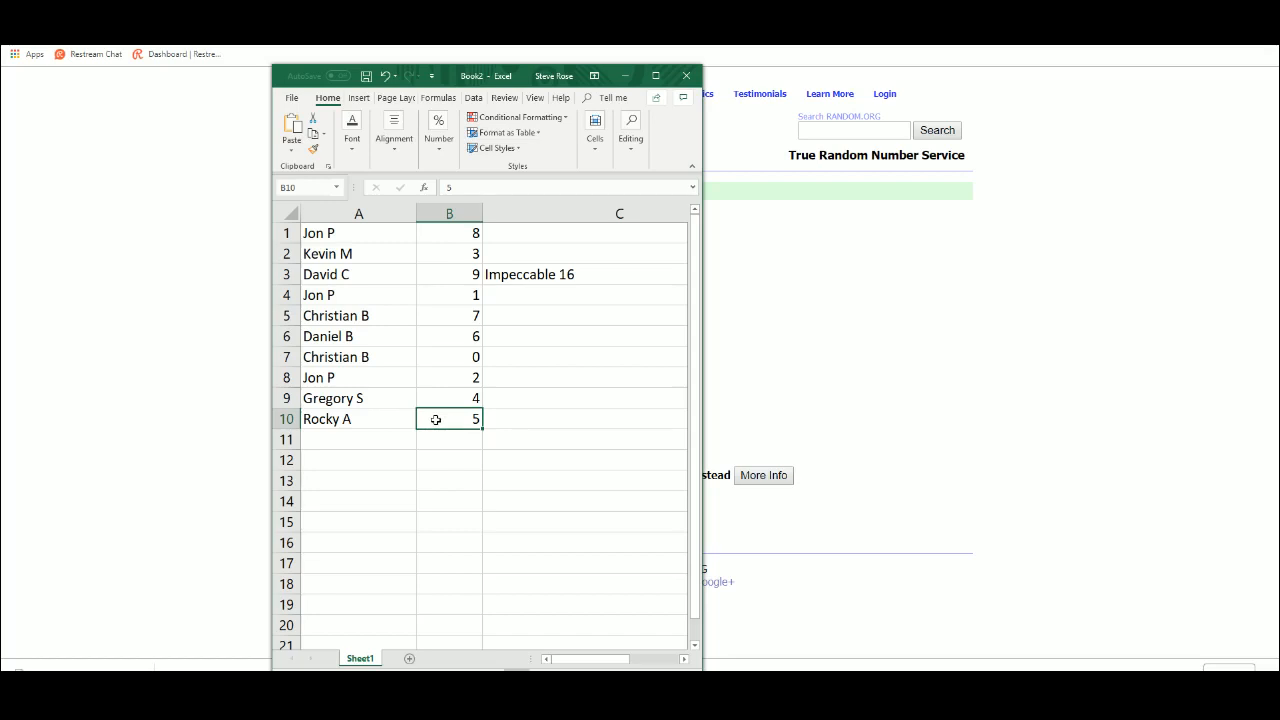